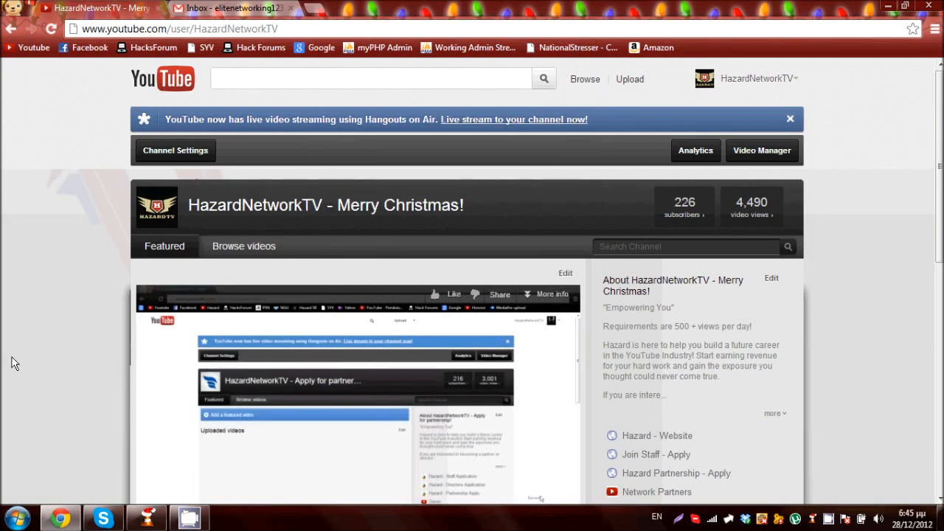
mouse_move(63, 347)
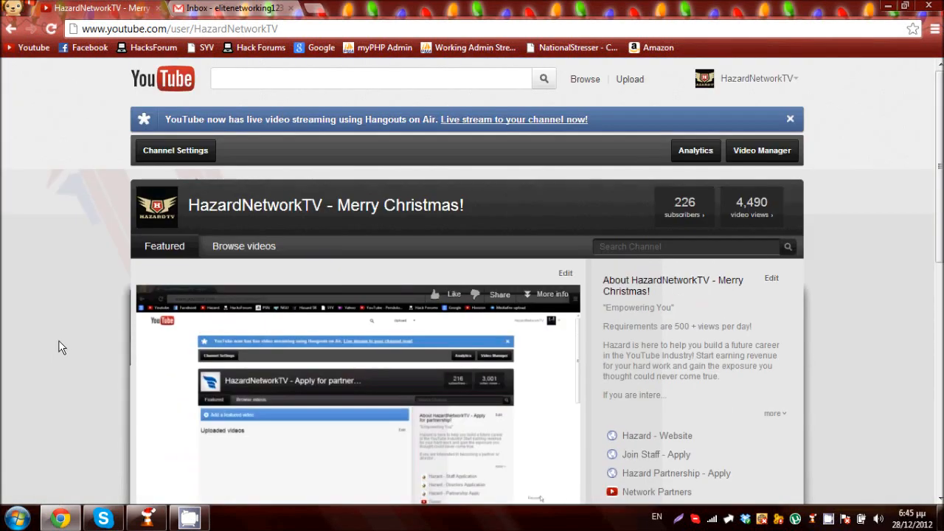
- Scroll the HazardNetworkTV channel page, then switch to the Gmail inbox tab
scroll(down, 3)
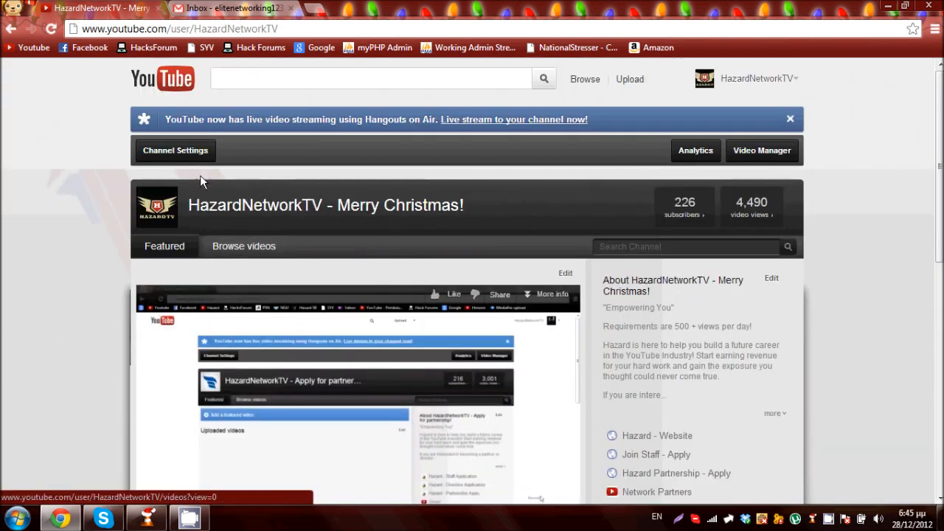
click(754, 78)
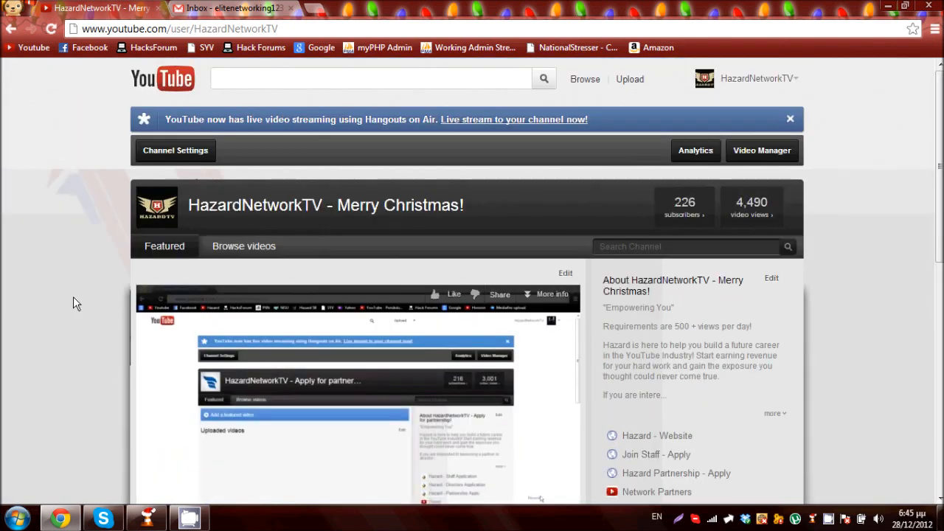
mouse_move(129, 147)
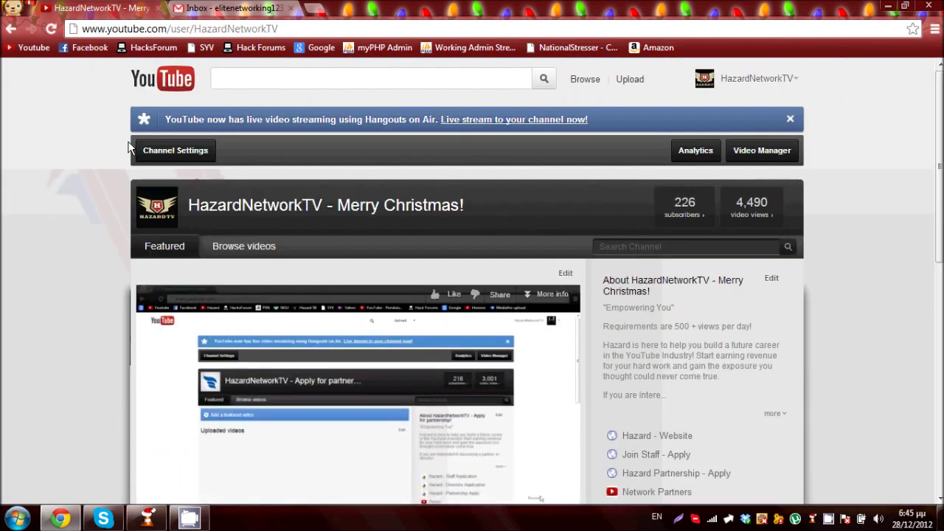
click(236, 7)
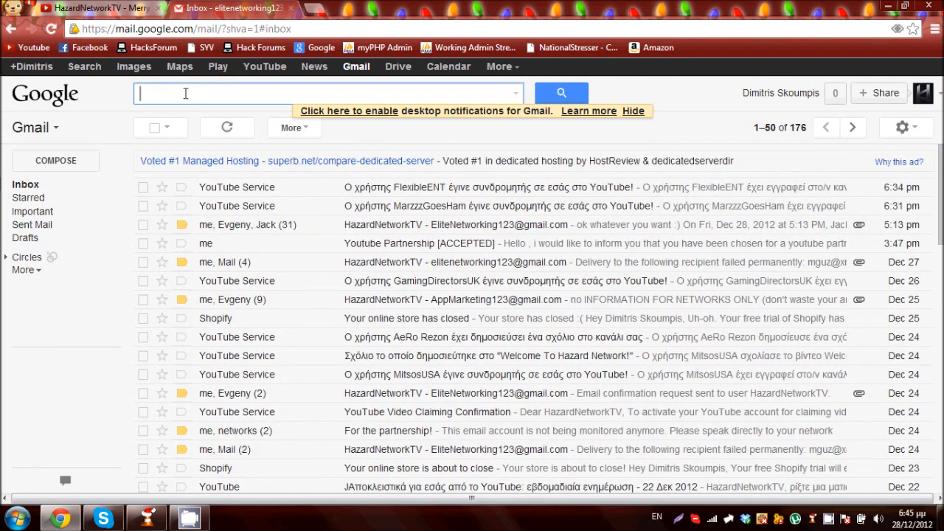
- Search Gmail for 'youtube claiming' and accept the claiming confirmation through its link
text(youtube claiming)
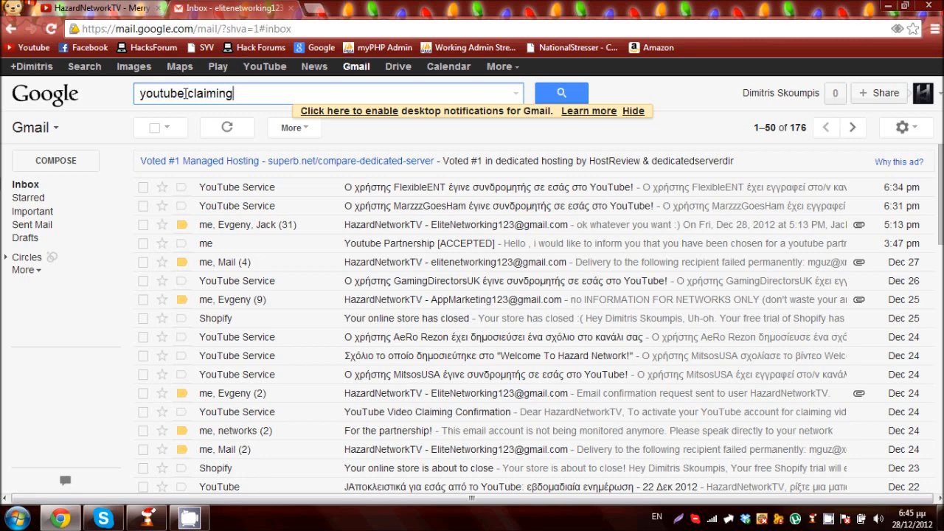
click(560, 92)
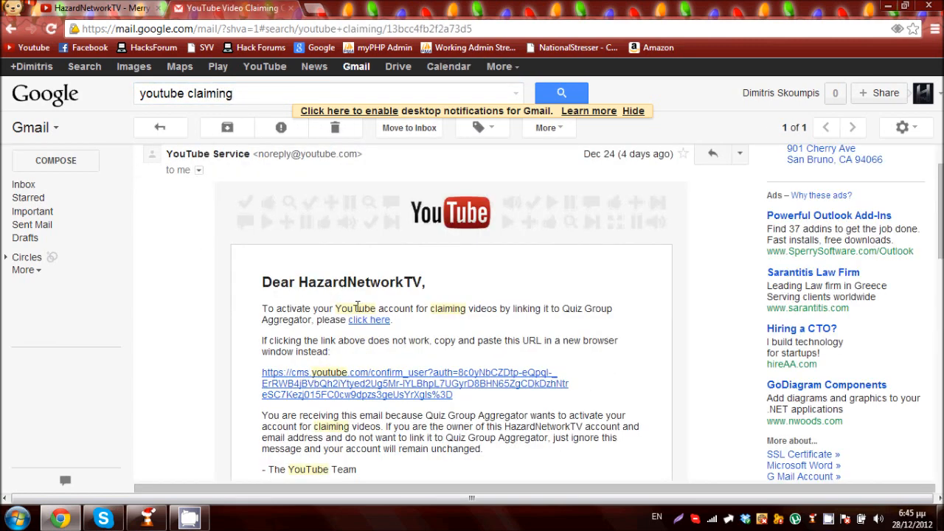
click(369, 319)
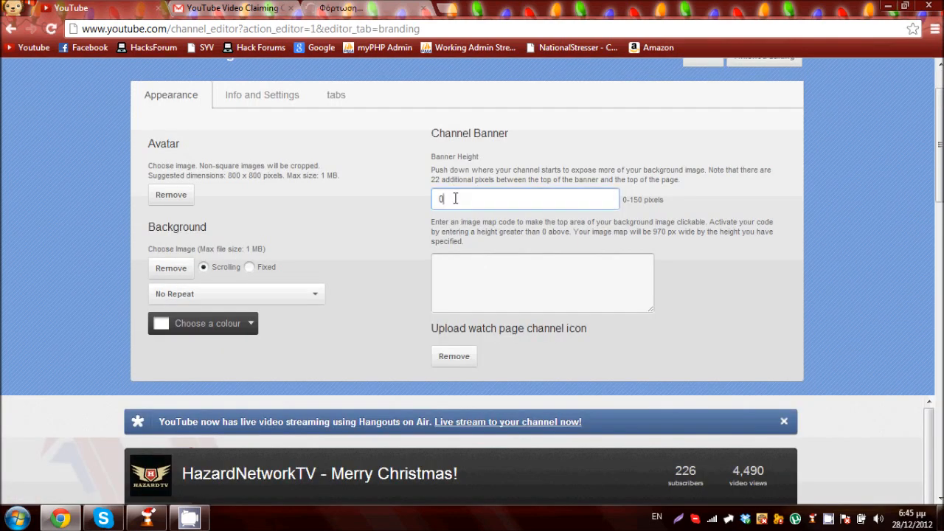
- Enter 150 as the Banner Height in the channel's appearance settings
text(150)
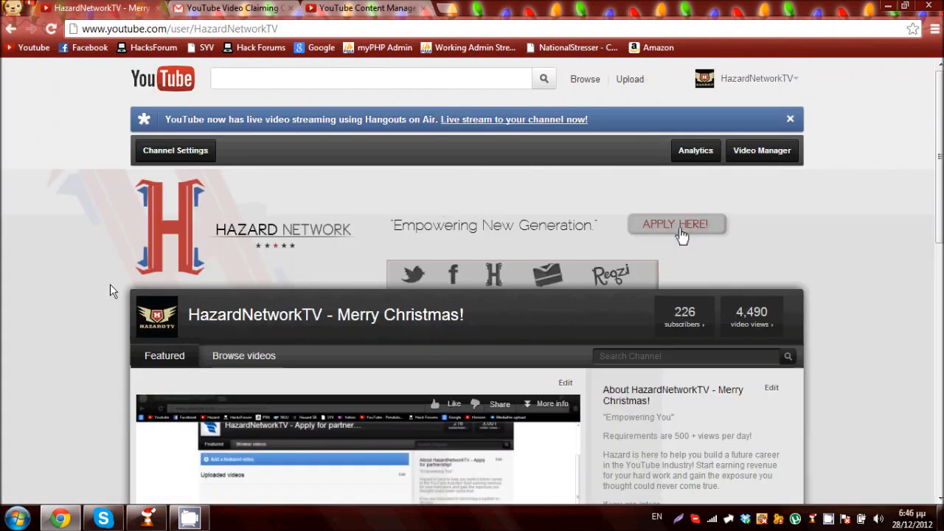
mouse_move(205, 400)
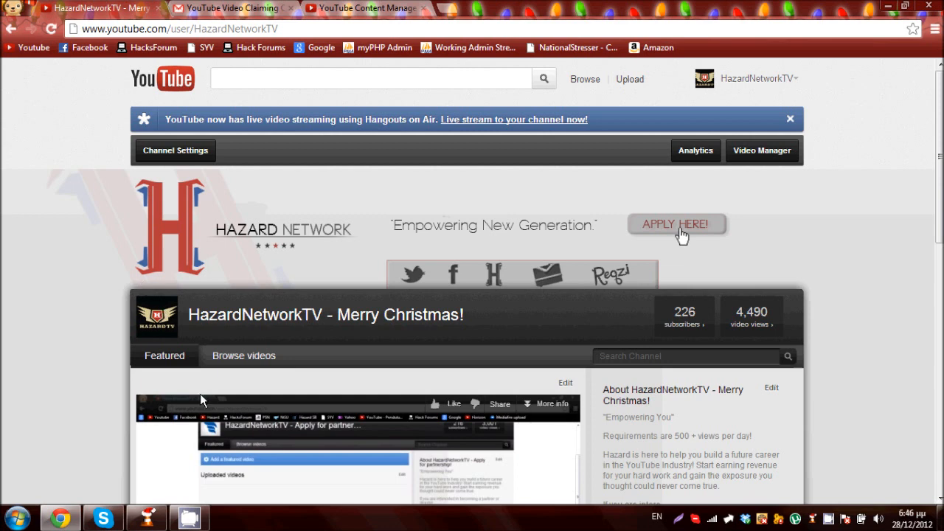